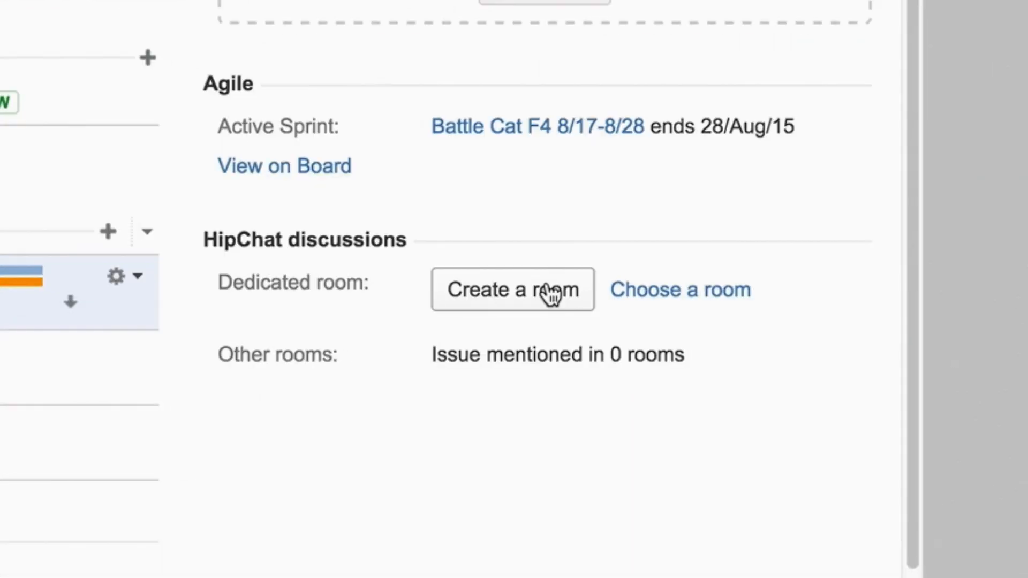
Step: Go to the Splunk Core main repository's Source listing on the develop branch
{"action": "left_click", "coordinate": [513, 290]}
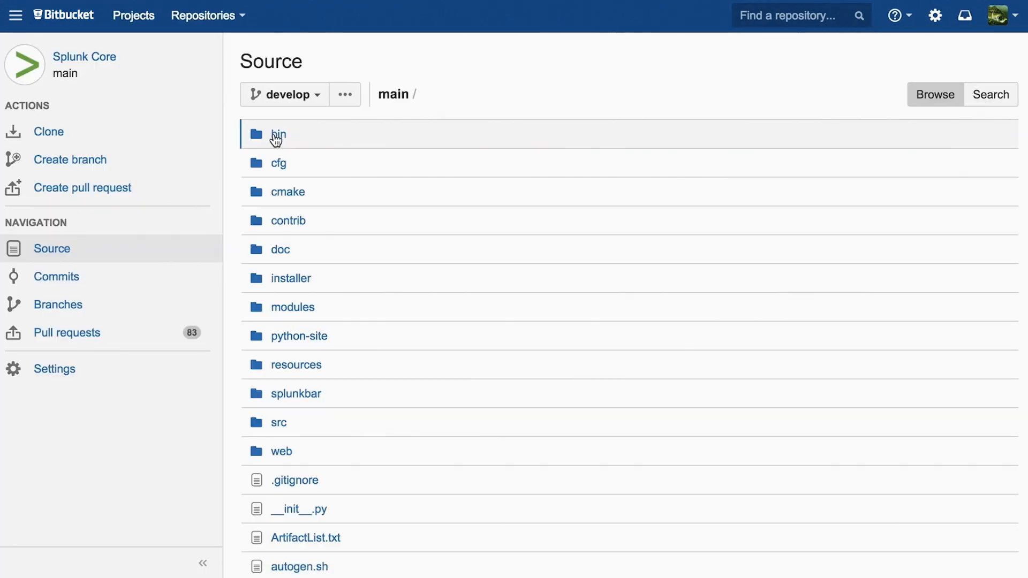
Step: Return to Jira issue SPL-105366, the blocker package-testing task for 6.2.5.0.1
{"action": "left_click", "coordinate": [66, 332]}
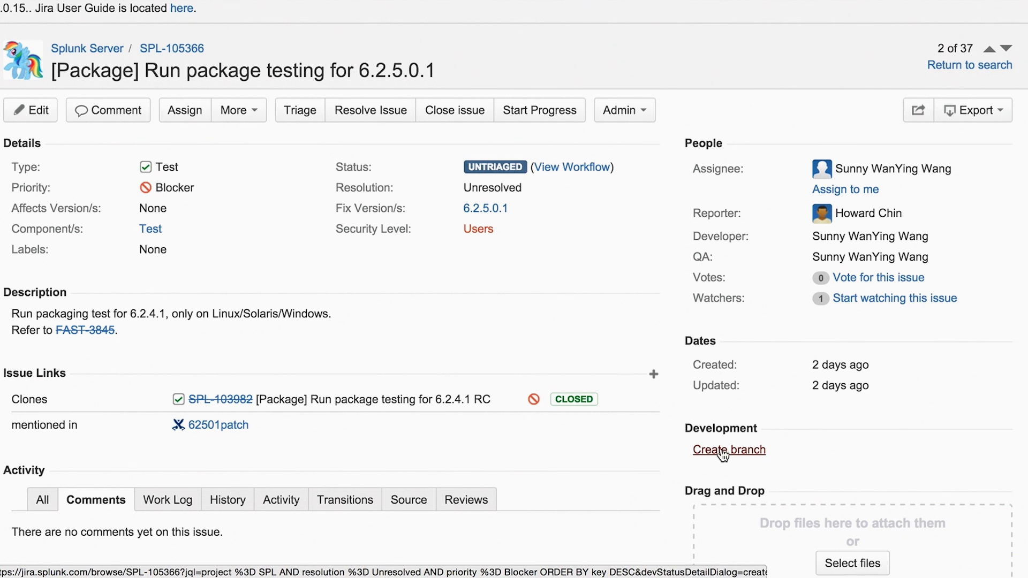
Step: Open SPL-103471's linked pull request in Bitbucket and view its reviewer approvals in Activity
{"action": "left_click", "coordinate": [729, 450]}
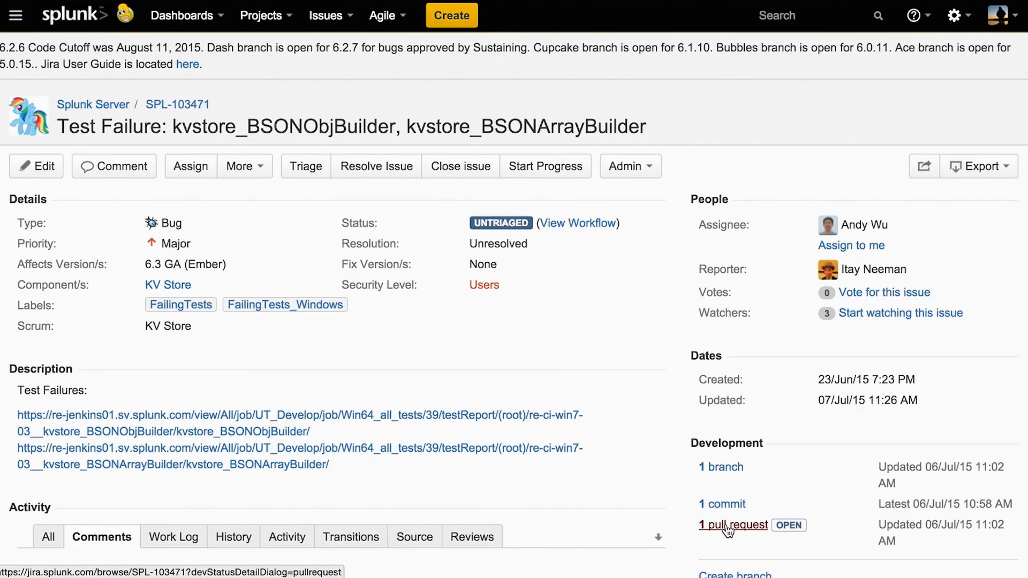
{"action": "left_click", "coordinate": [733, 525]}
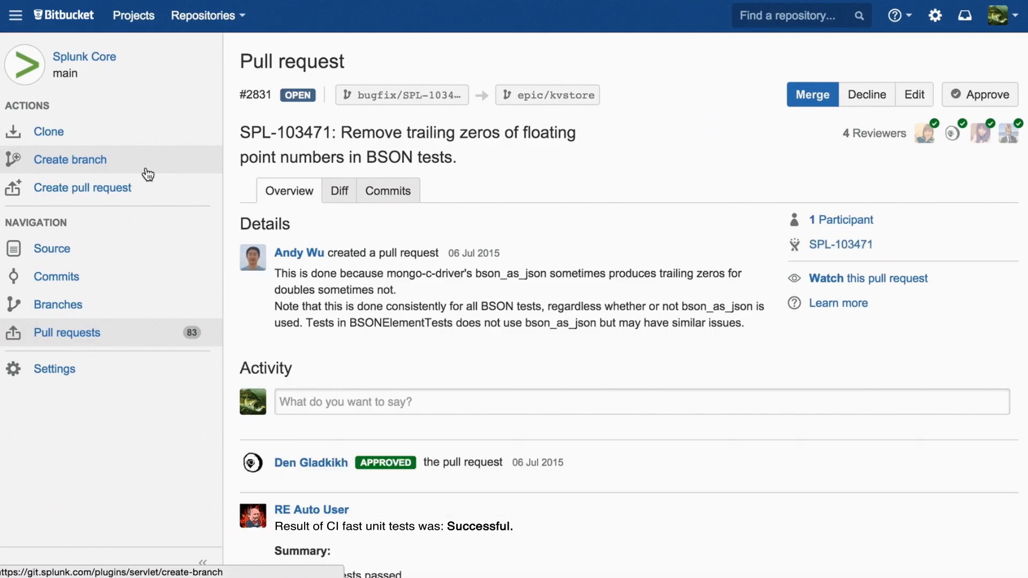
{"action": "scroll", "scroll_direction": "down", "scroll_amount": 3}
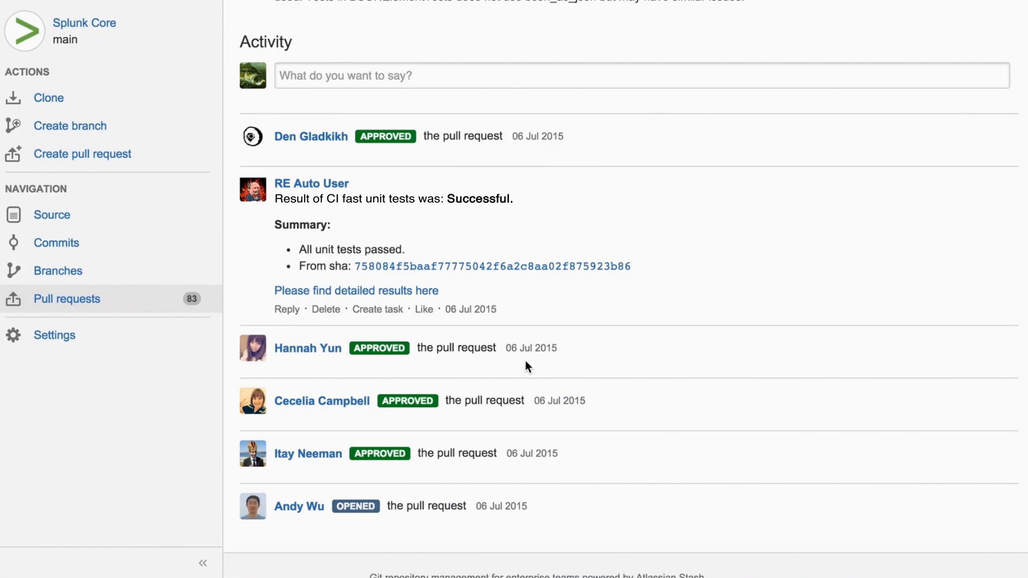